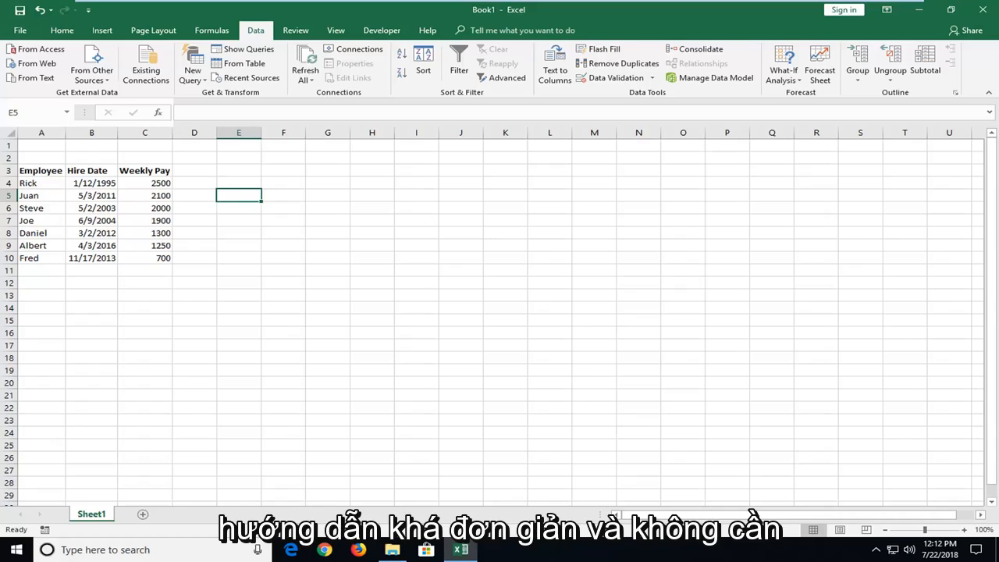
mouse_move(207, 307)
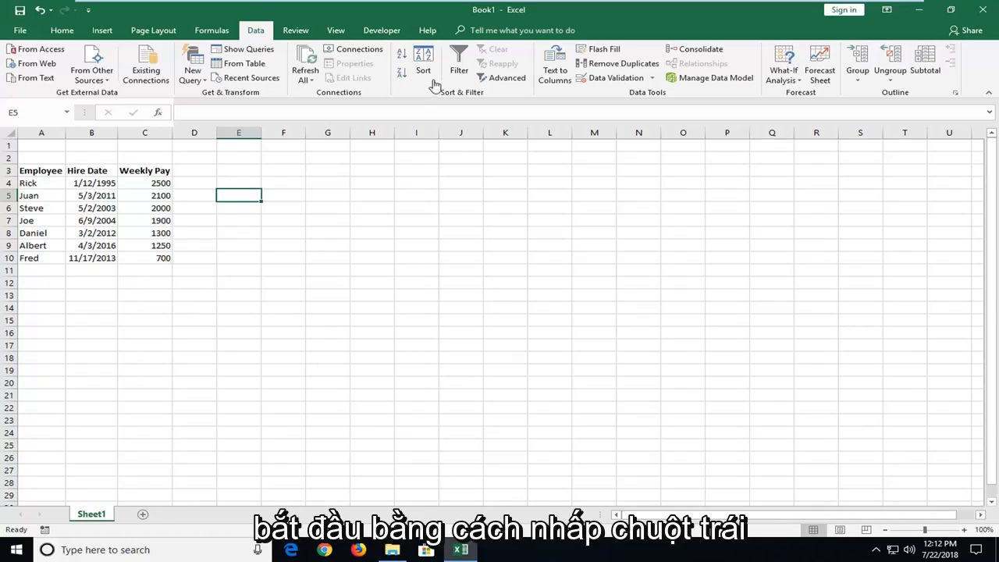
Switch the ribbon to the Home tab.
left_click(61, 30)
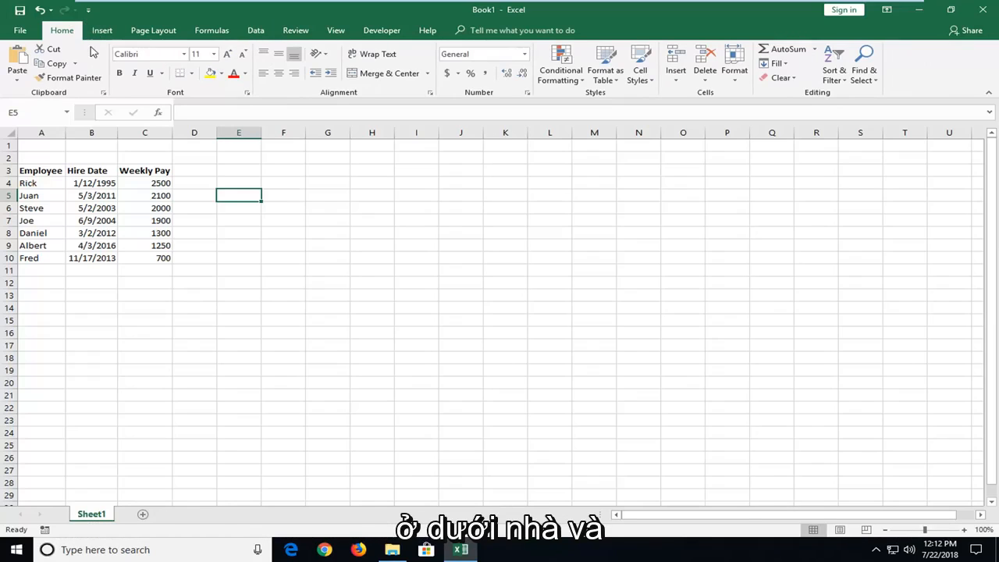
Select the Hire Date heading cell B3 of the employee table.
left_click(91, 195)
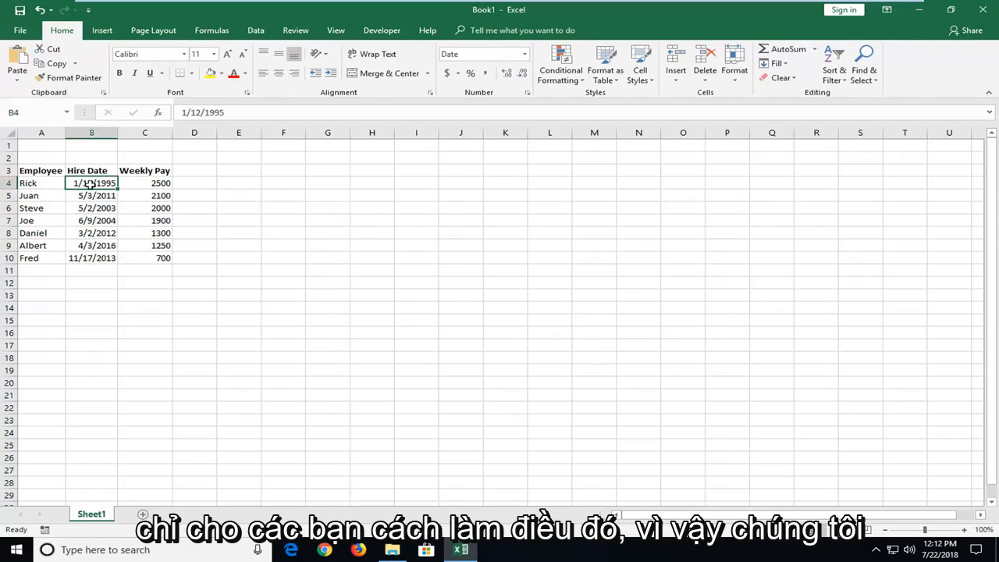
left_click_drag(92, 183, 91, 258)
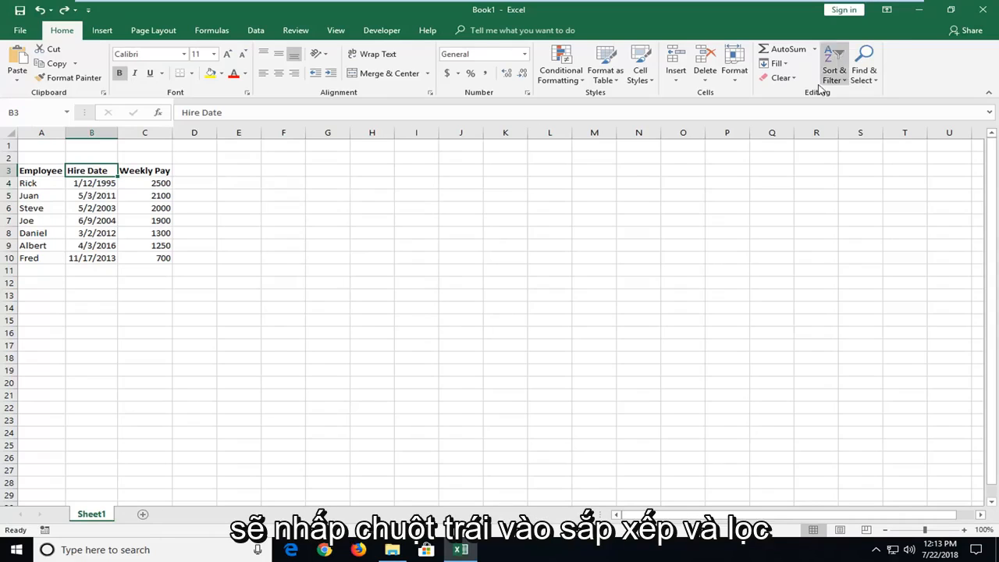
Add filter dropdowns to the Employee, Hire Date and Weekly Pay headings.
left_click(834, 62)
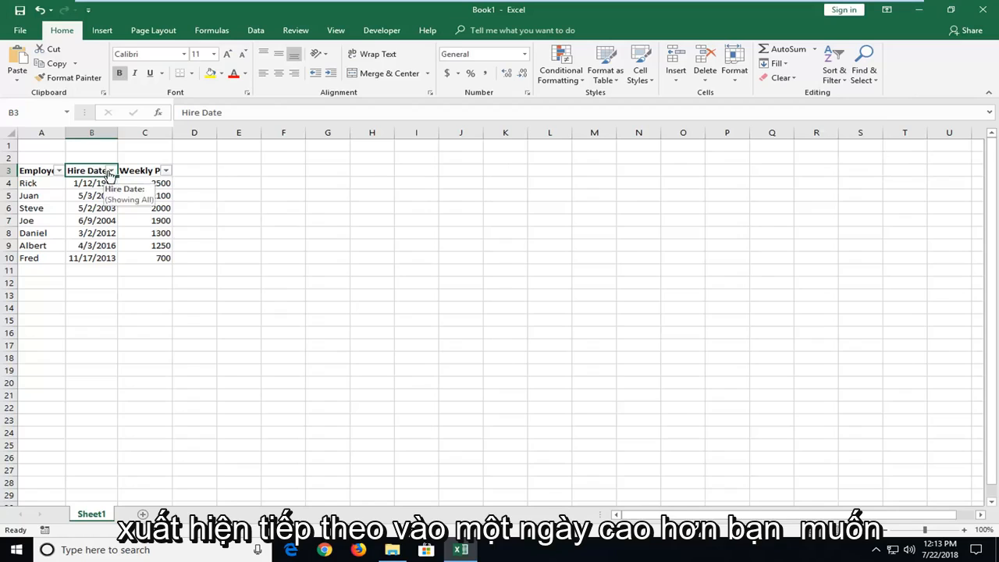
Sort the table by Hire Date oldest to newest, Rick (1995) first, Albert (2016) last.
left_click(110, 170)
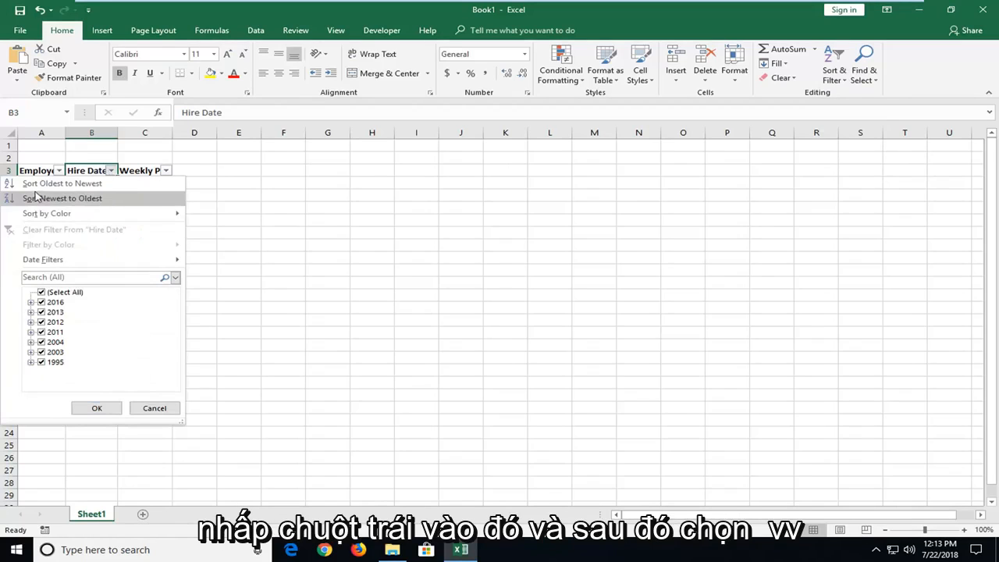
mouse_move(62, 183)
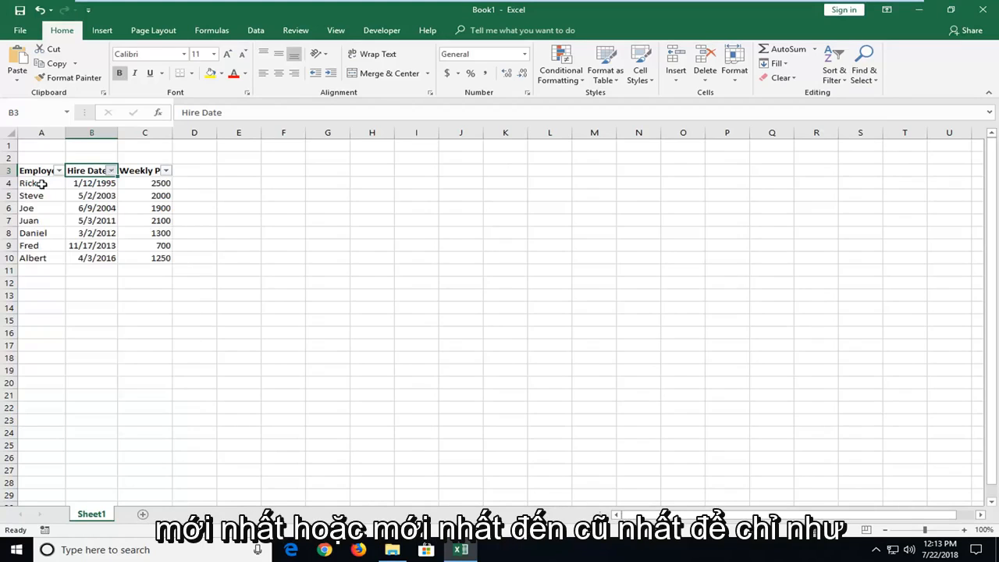
left_click(91, 195)
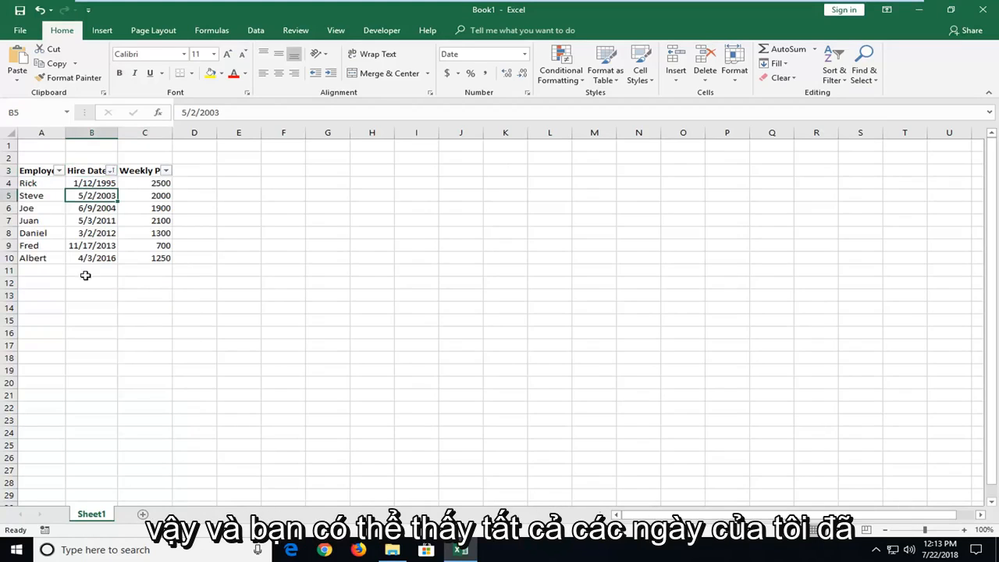
Turn off the table filter, keeping the hire-date order, and deselect the table.
left_click(91, 182)
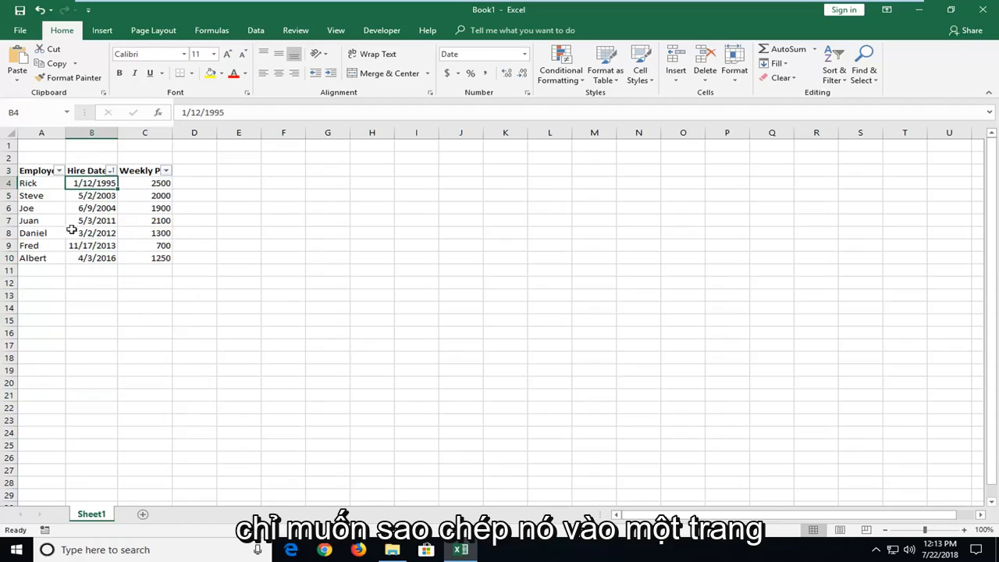
mouse_move(150, 310)
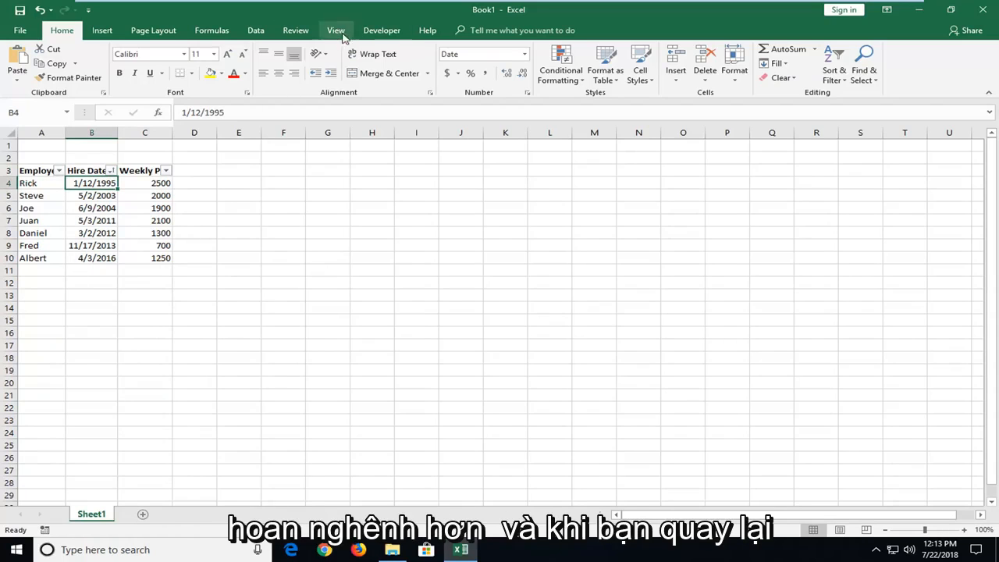
left_click(834, 62)
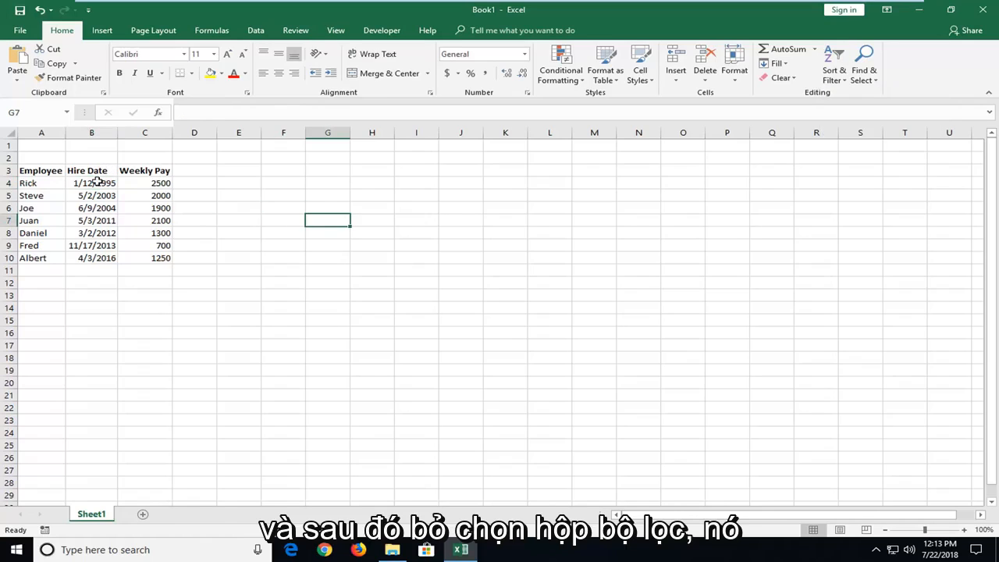
left_click(194, 258)
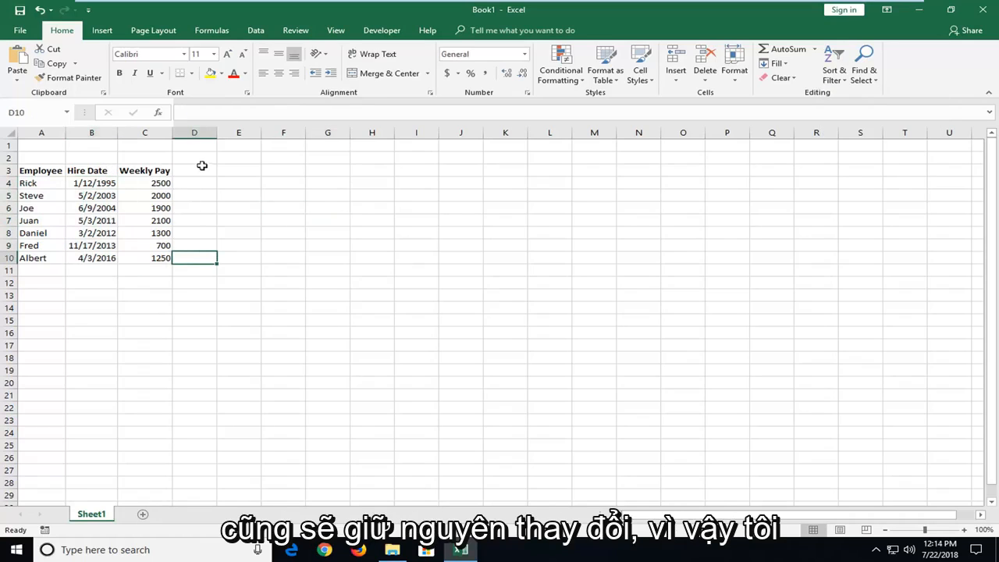
mouse_move(309, 220)
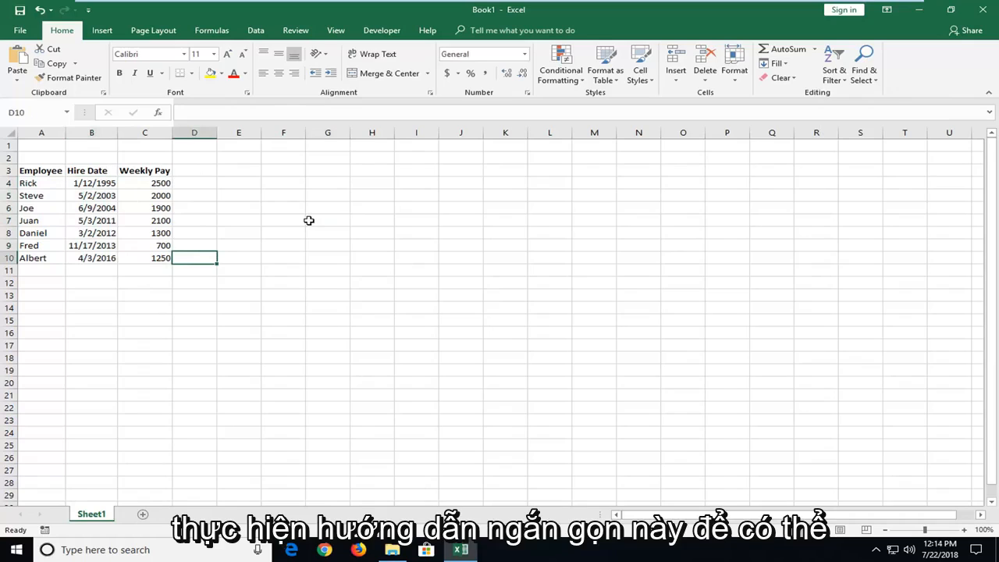